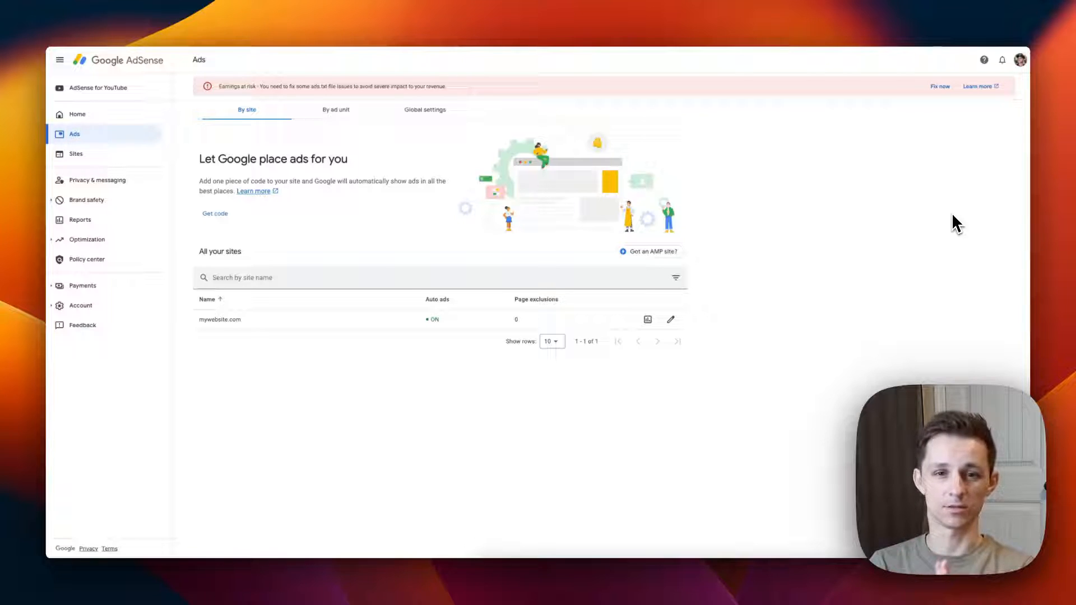
mouse_move(974, 184)
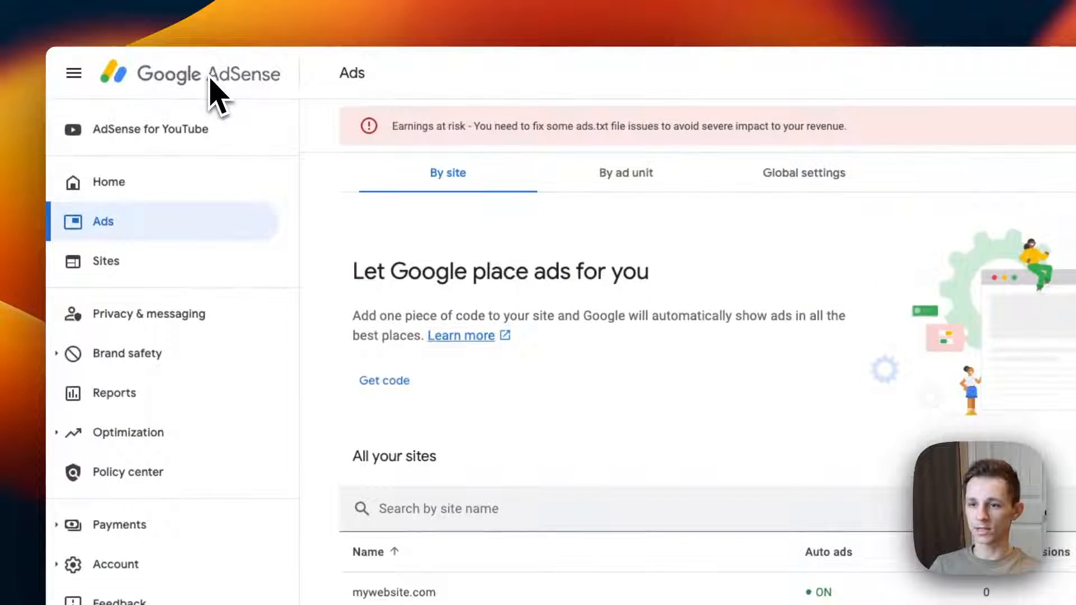
mouse_move(127, 258)
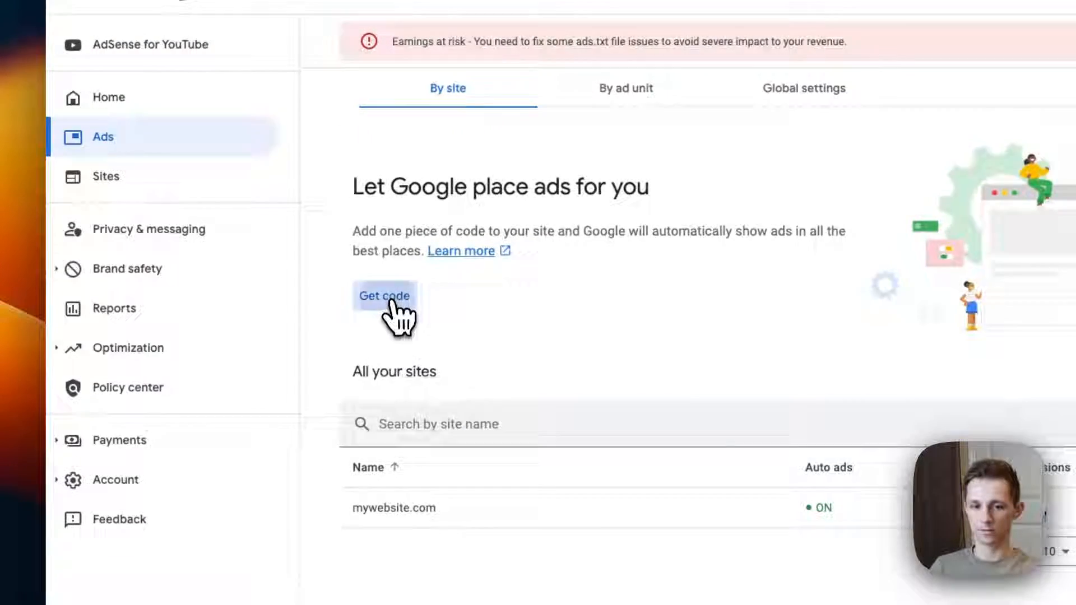
Step: Copy the site's auto-ads script snippet from the Get code dialog
left_click(385, 296)
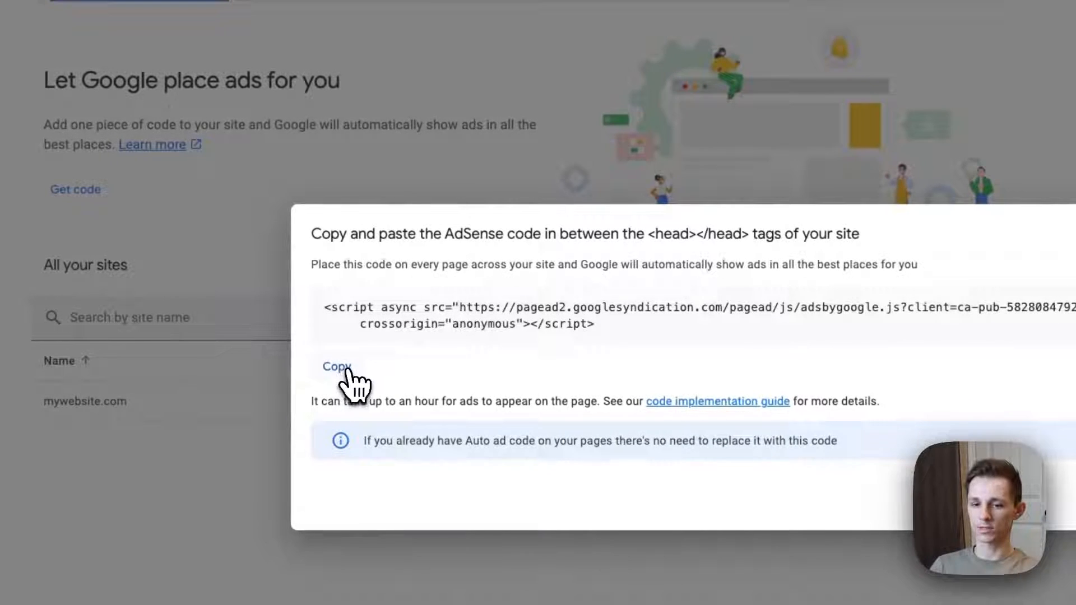
left_click(335, 366)
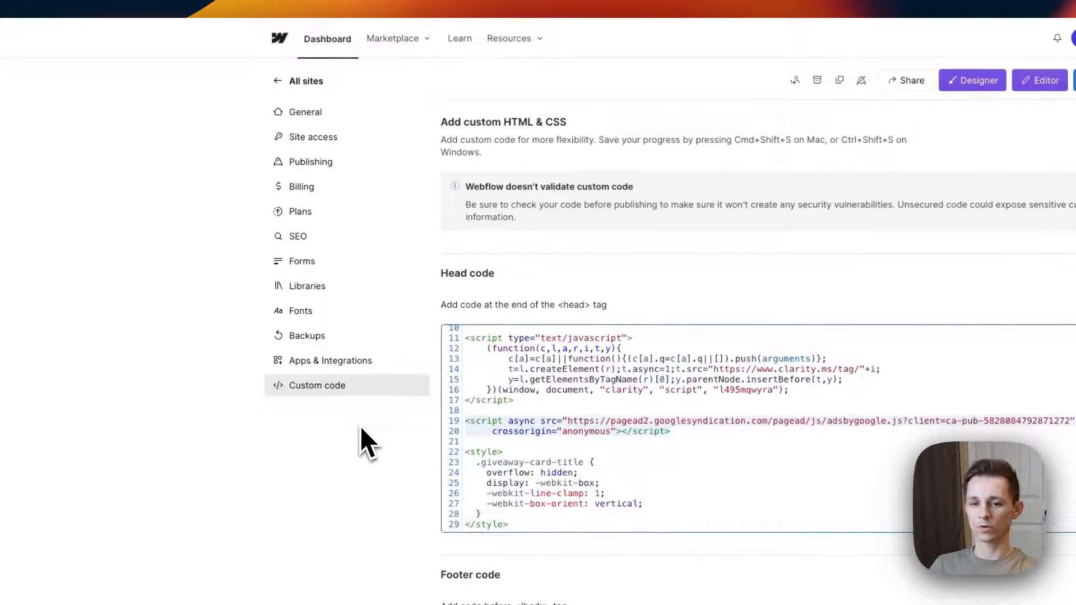
mouse_move(329, 292)
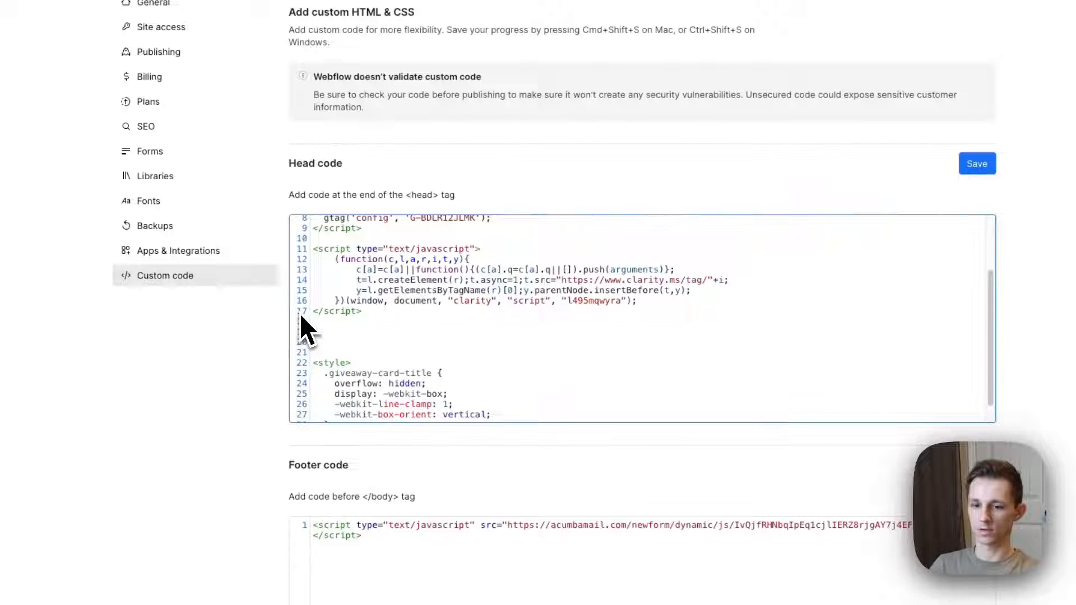
Step: Paste the adsbygoogle.js auto-ads script into the site's Head code box
type("<script async src=\"https://pagead2.googlesyndication.com/pagead/js/adsbygoogle.js?client=ca-pub-5828084792871272\" crossorigin=\"anonymous\"></script>")
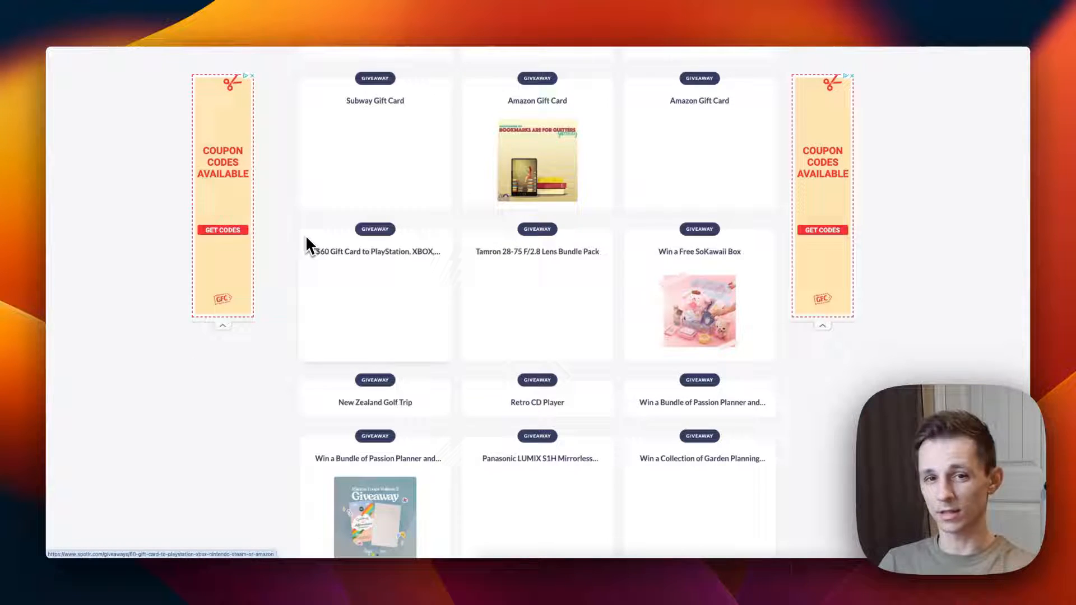
mouse_move(562, 246)
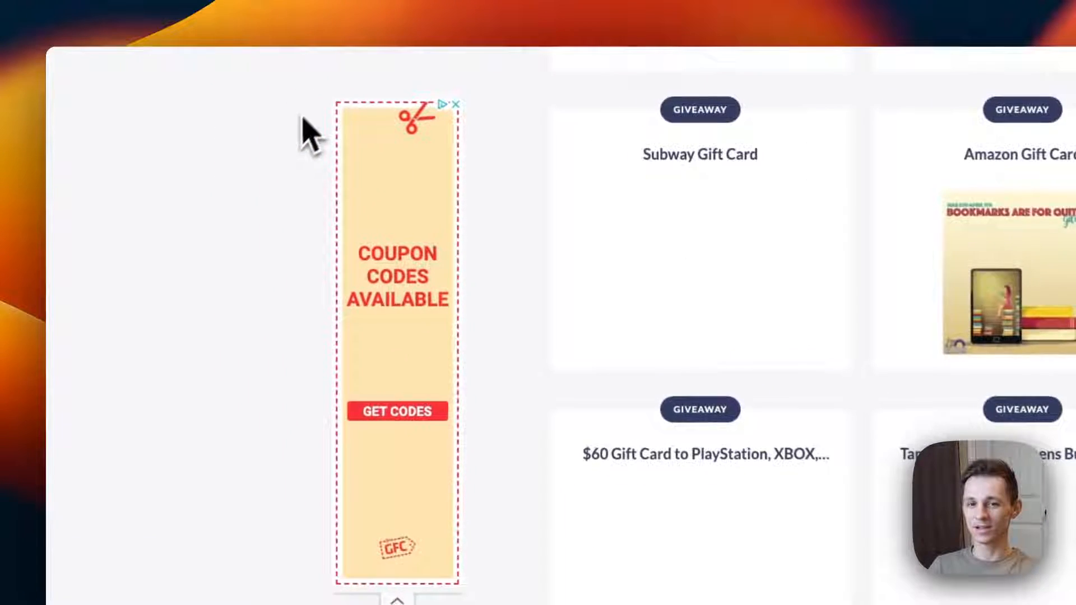
Step: Scroll the published giveaway site to check the side rail ads beside the listings
scroll("down", 3)
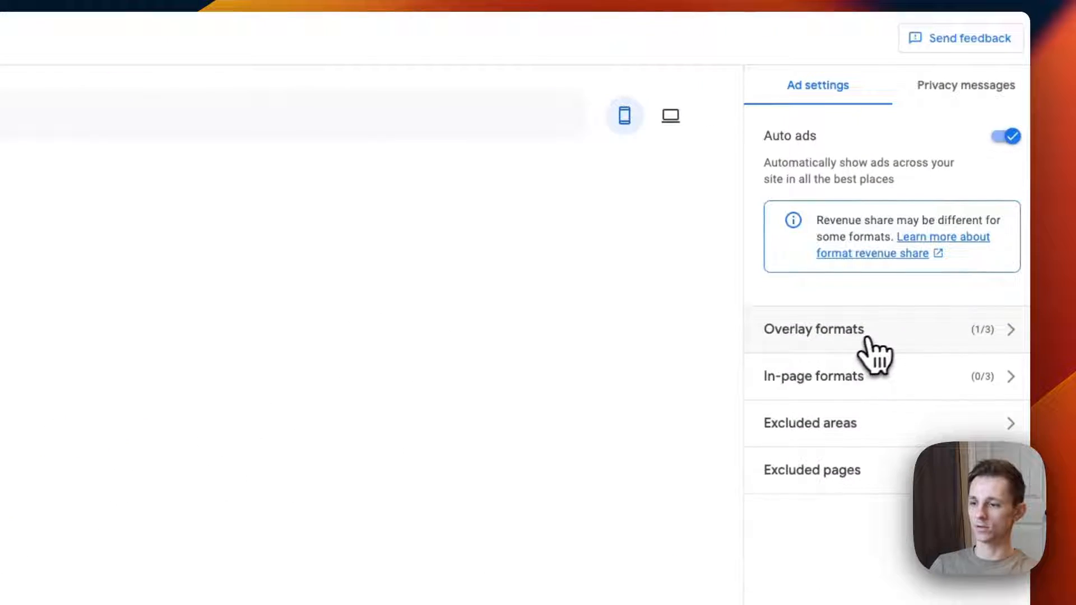
Step: Review the Anchor, Side rail and Vignette overlay formats, leaving only side rail ads enabled
left_click(814, 328)
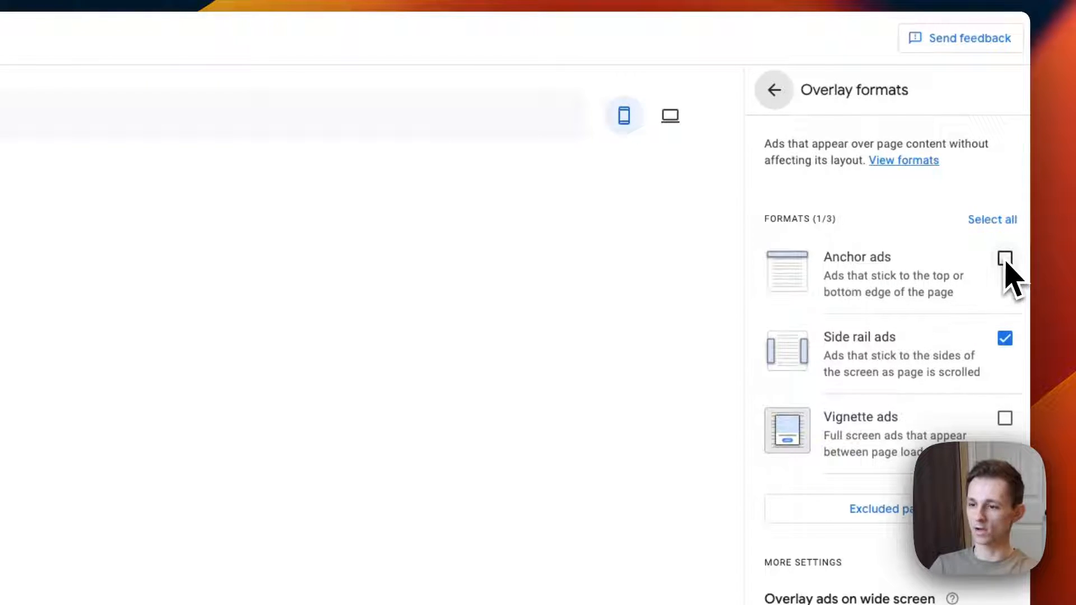
scroll("down", 3)
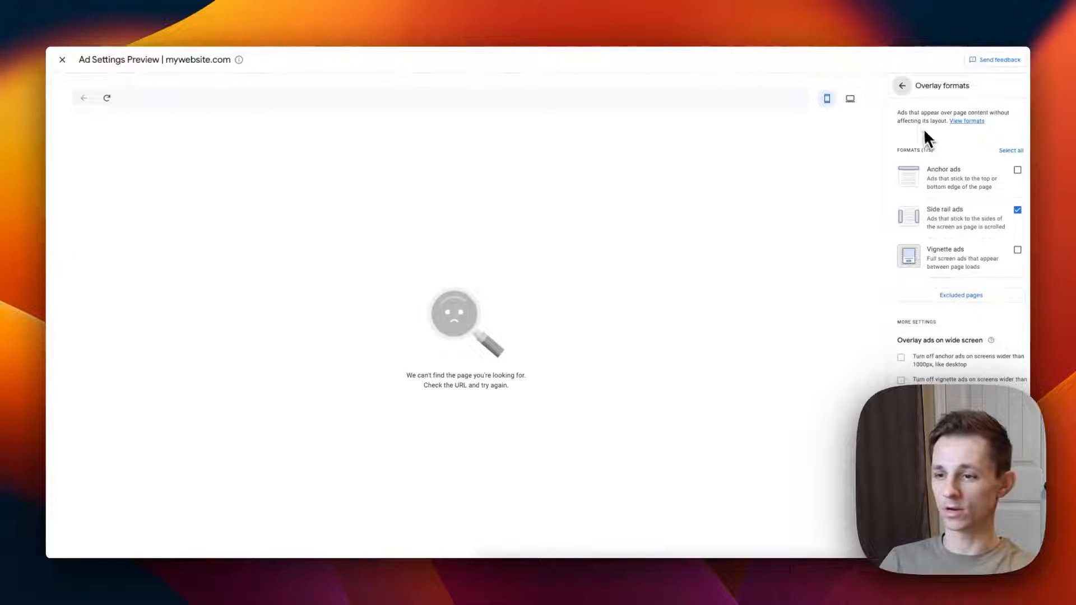
left_click(1017, 250)
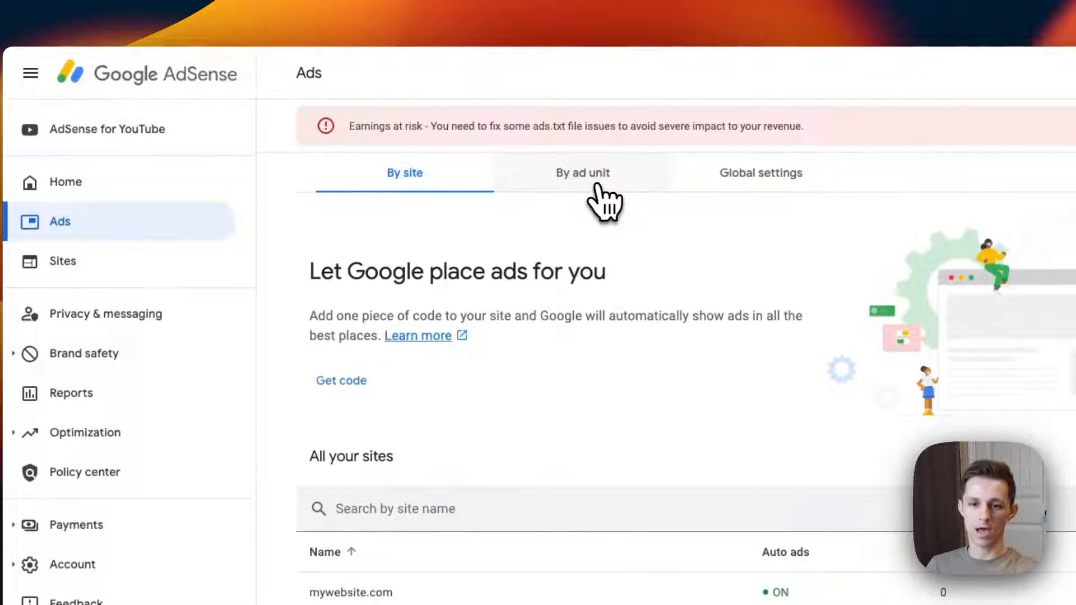
Step: Create a new Display ad unit and switch its ad size from responsive to Fixed 728 × 90
left_click(582, 173)
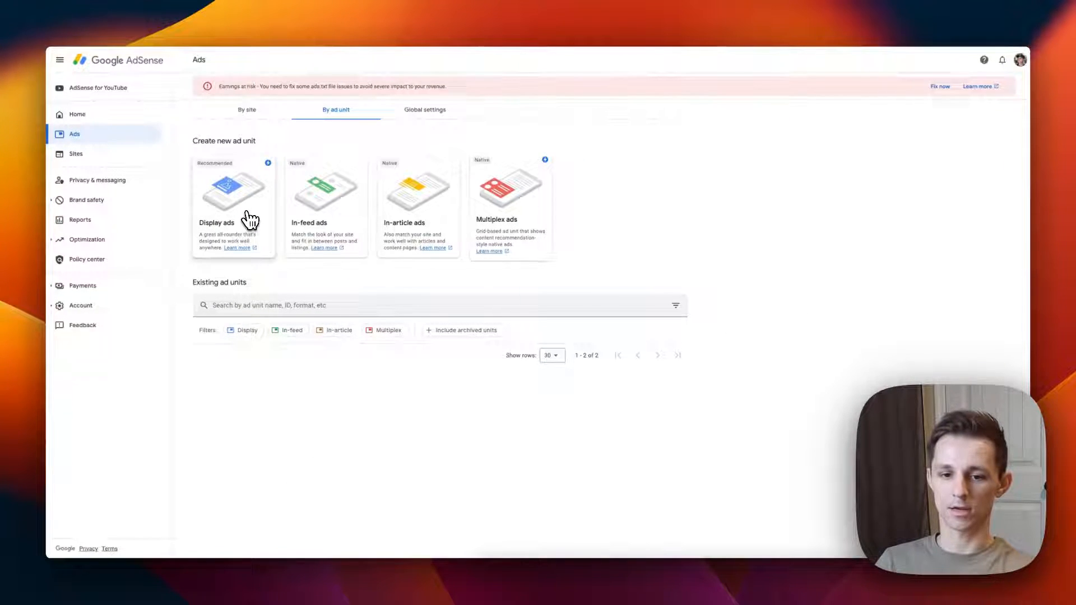
left_click(234, 199)
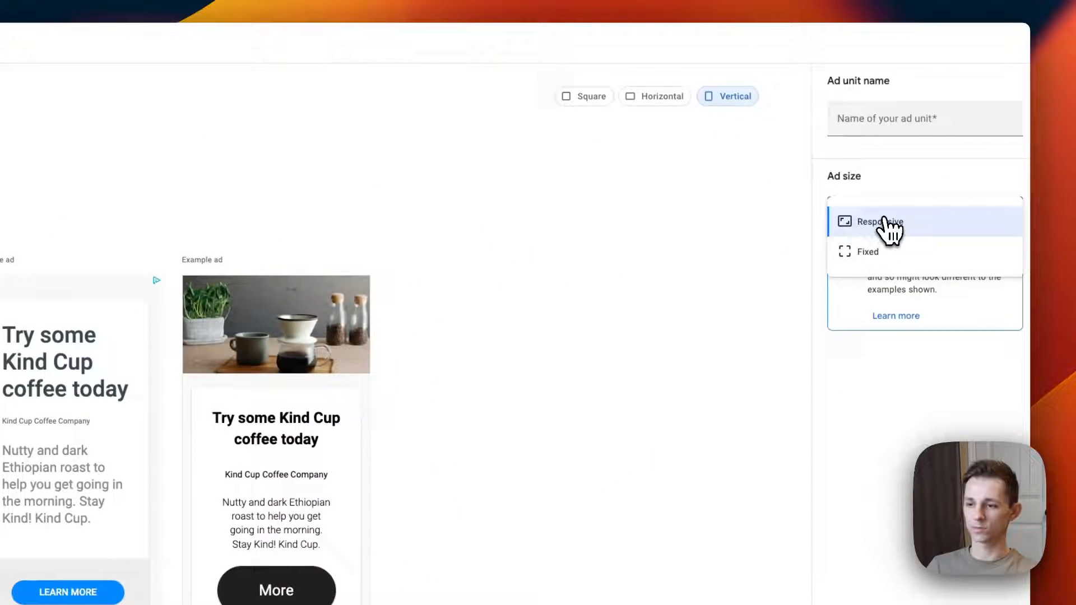
left_click(867, 252)
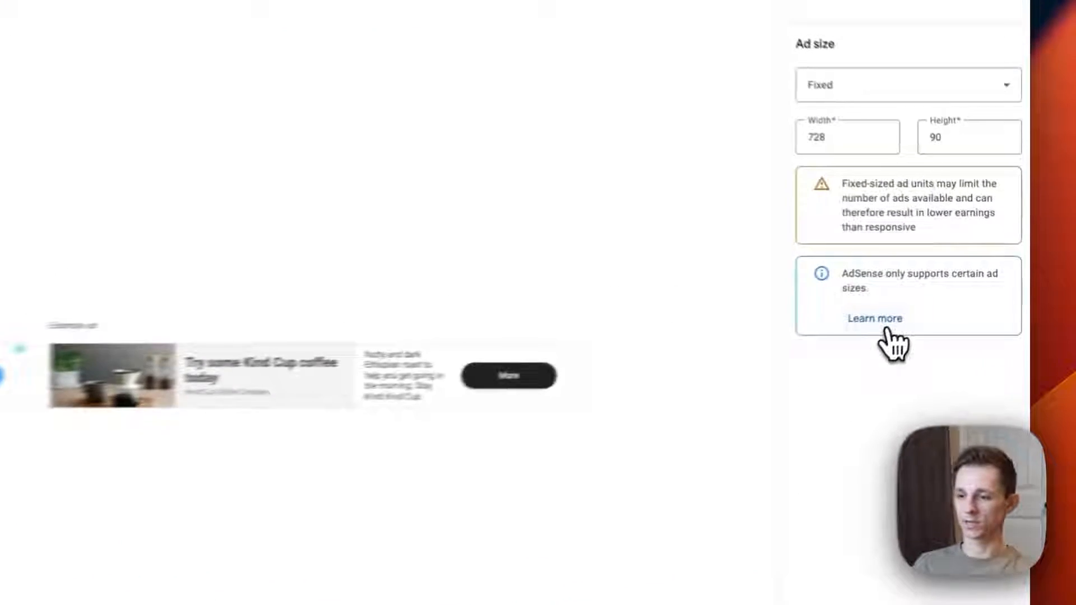
Step: Read through the Learn more help article on common fixed and responsive ad sizes
left_click(874, 318)
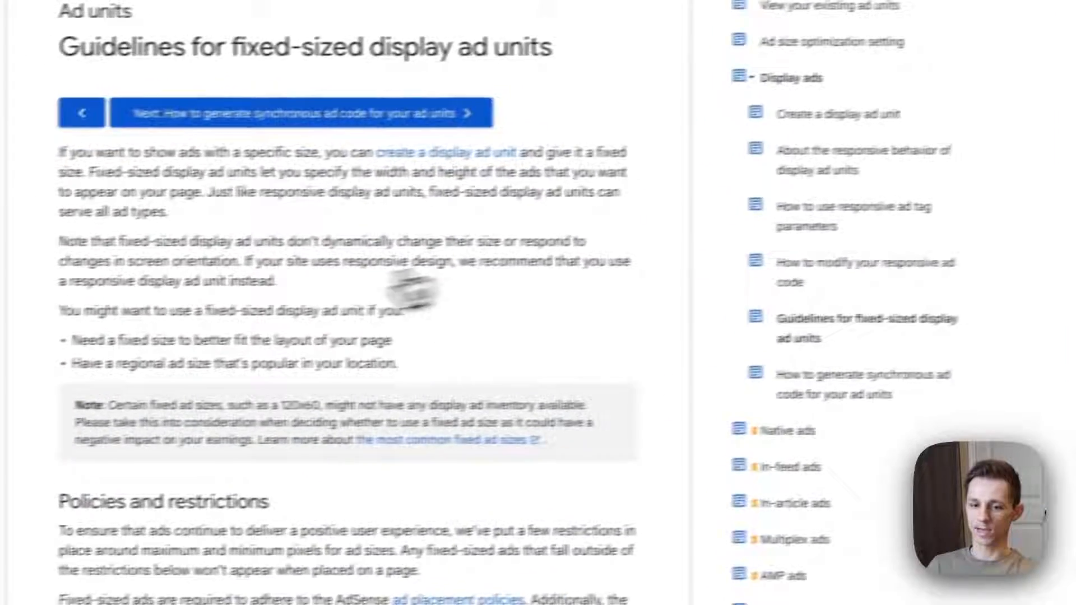
scroll("down", 3)
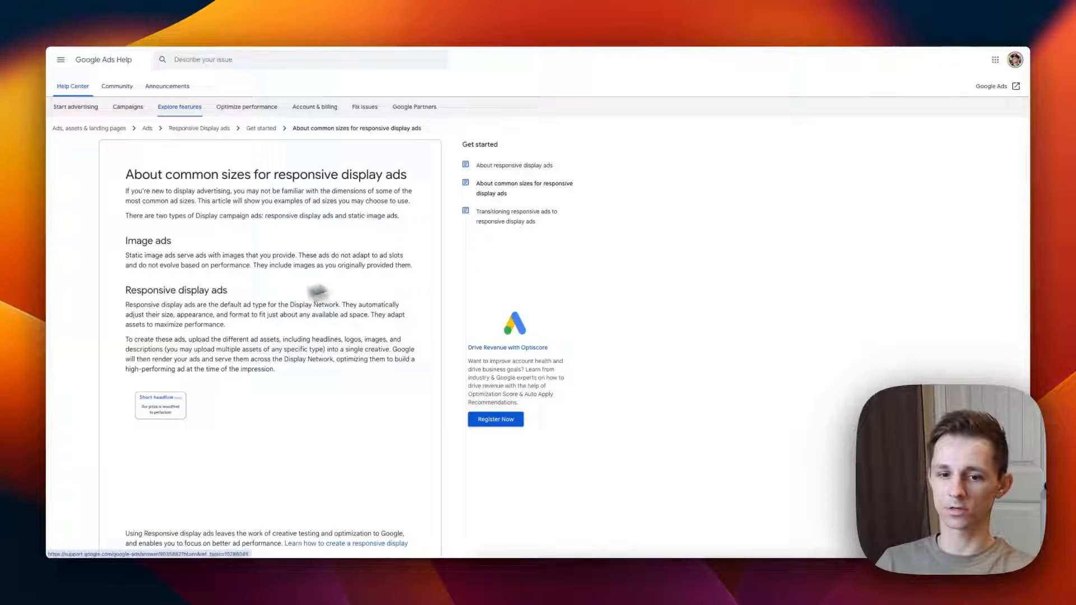
scroll("down", 3)
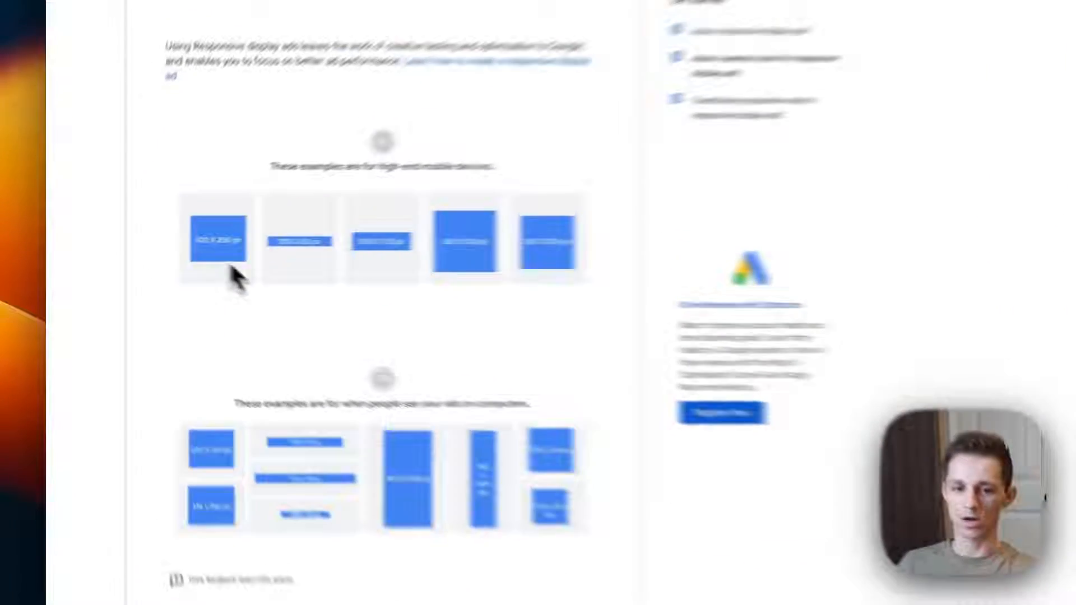
scroll("down", 3)
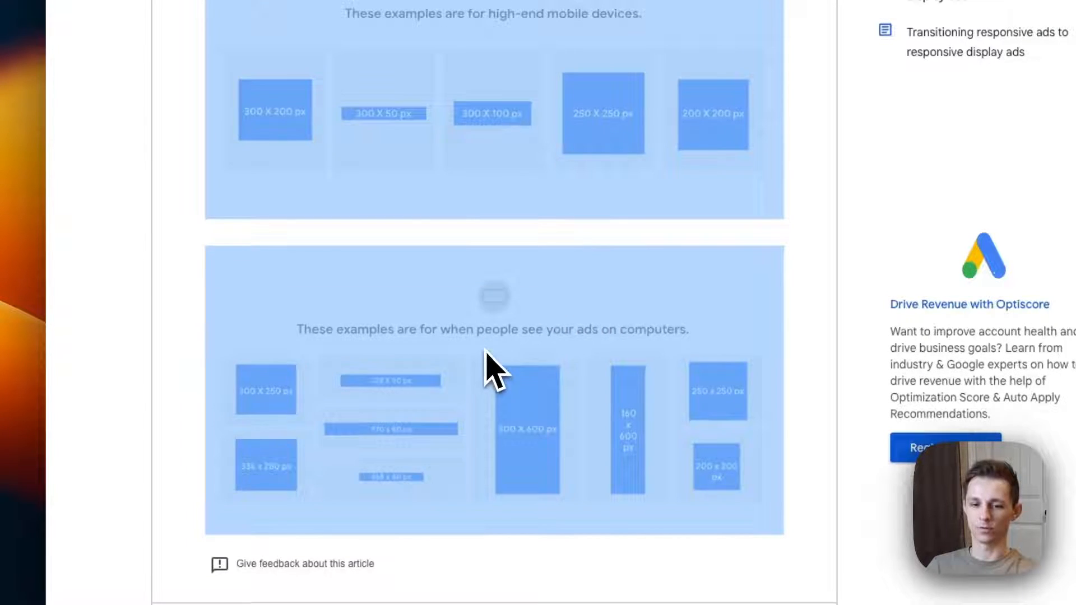
scroll("down", 3)
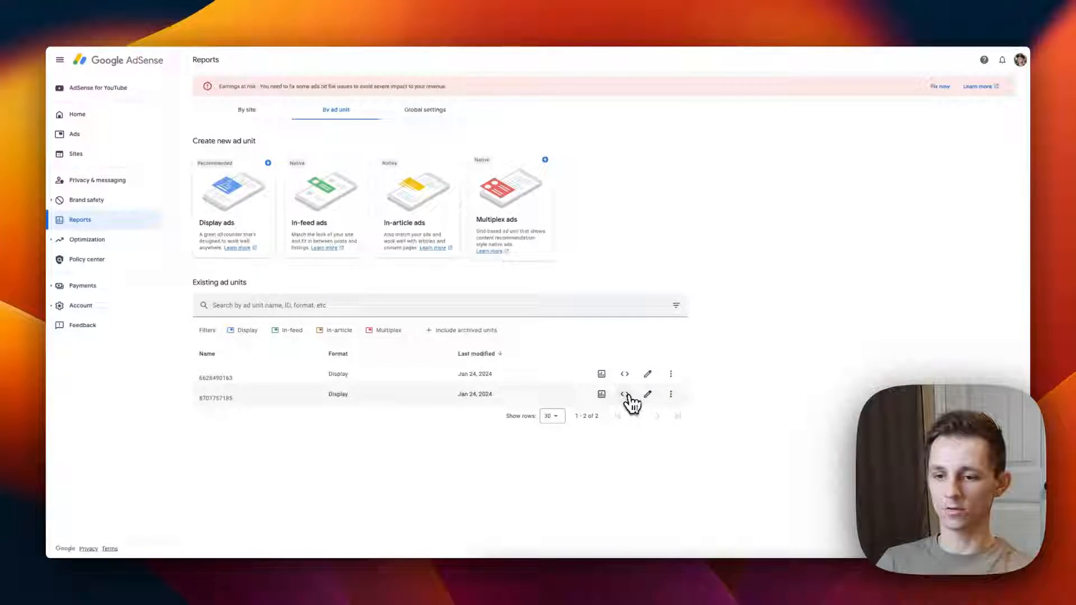
Step: Copy the HTML code for the 728x90 display ad unit from the By ad unit list
left_click(625, 393)
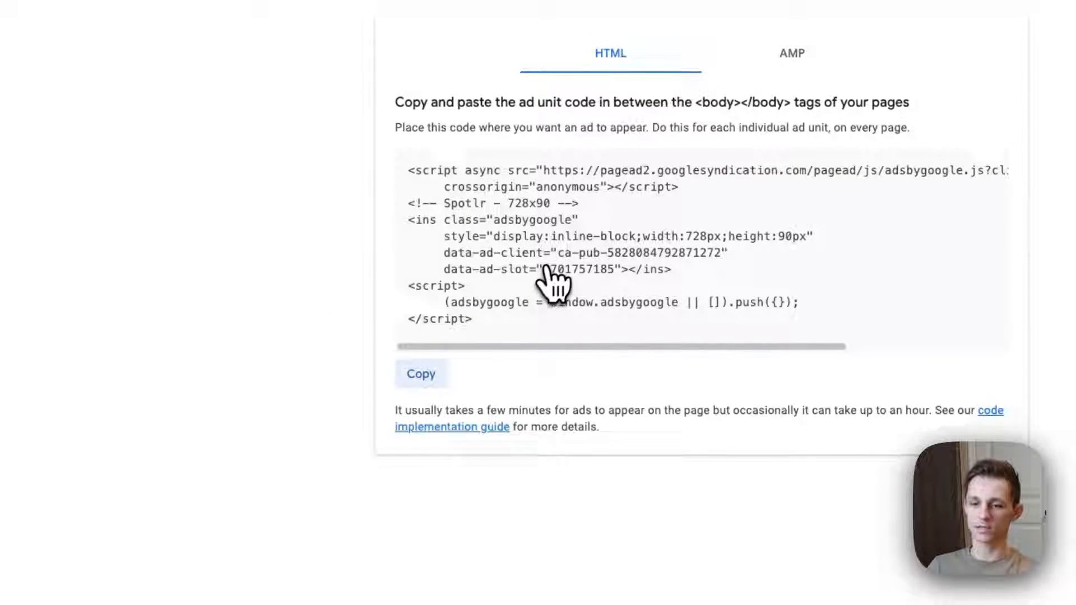
left_click(421, 375)
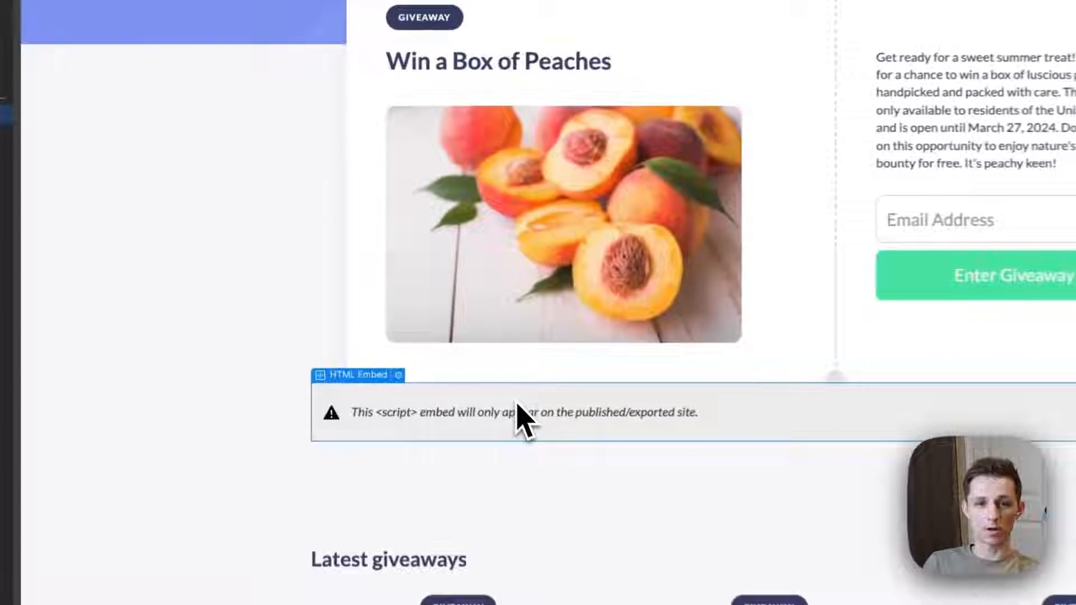
Step: Preview the giveaway page with the ad embed at the 768 px tablet breakpoint
left_click(545, 59)
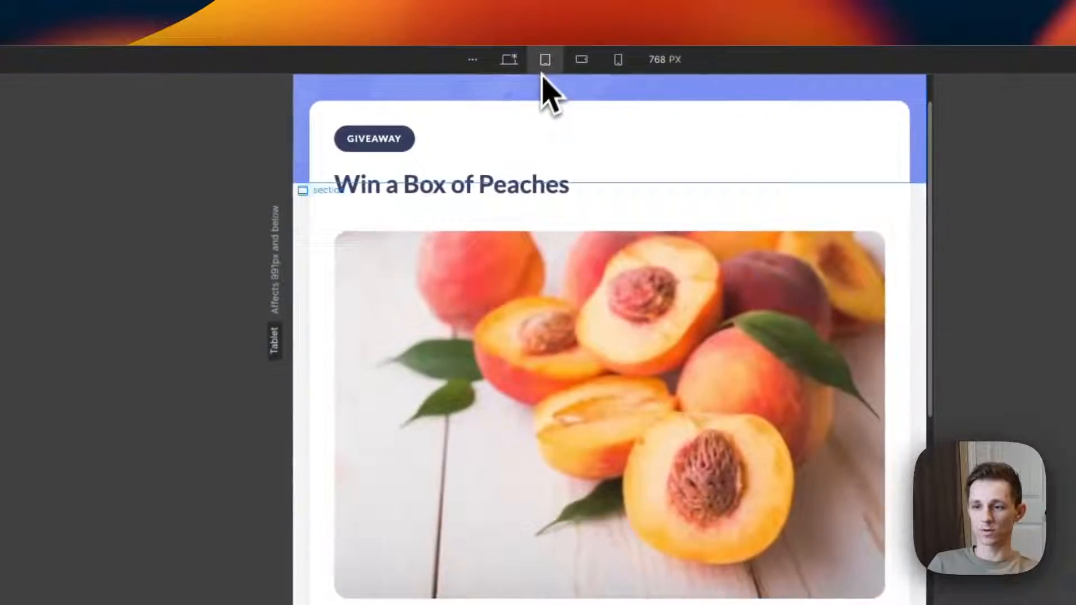